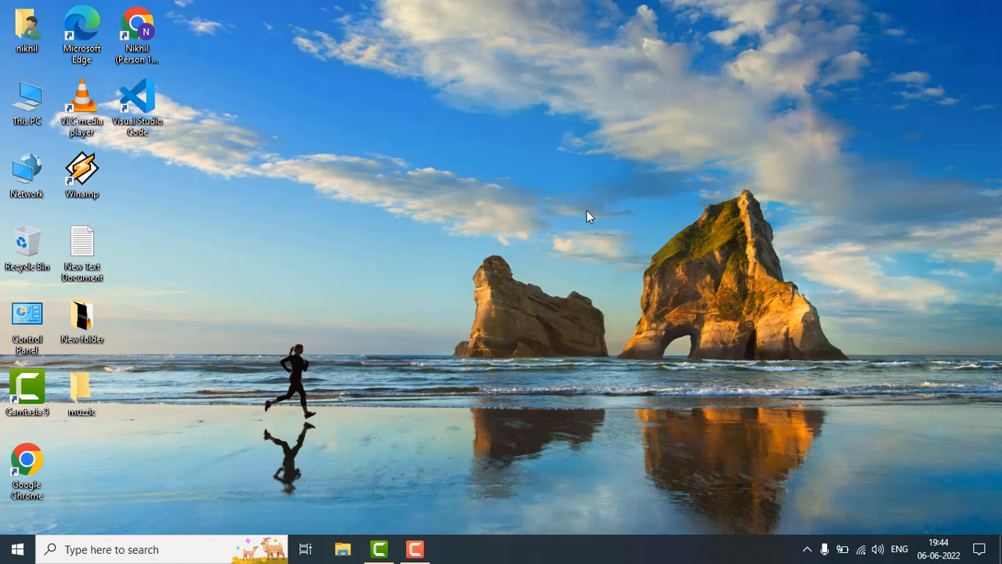
mouse_move(572, 223)
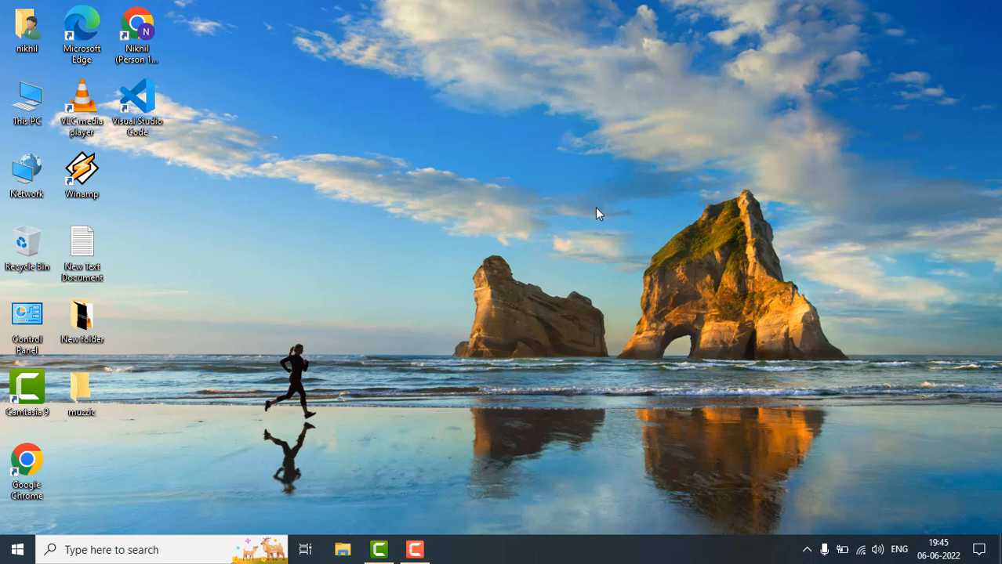
mouse_move(305, 189)
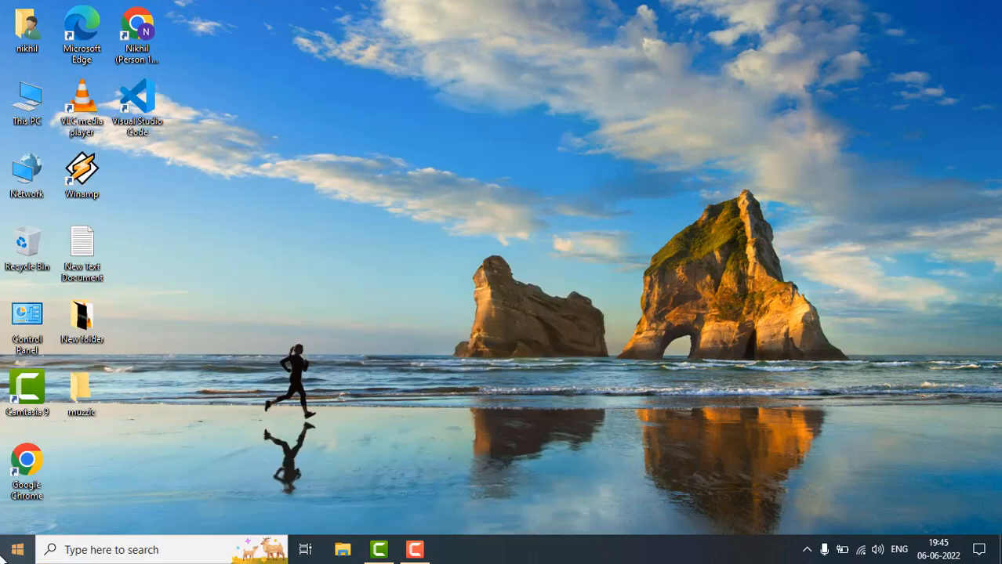
- Open Control Panel and go to the Network and Internet settings
double_click(26, 321)
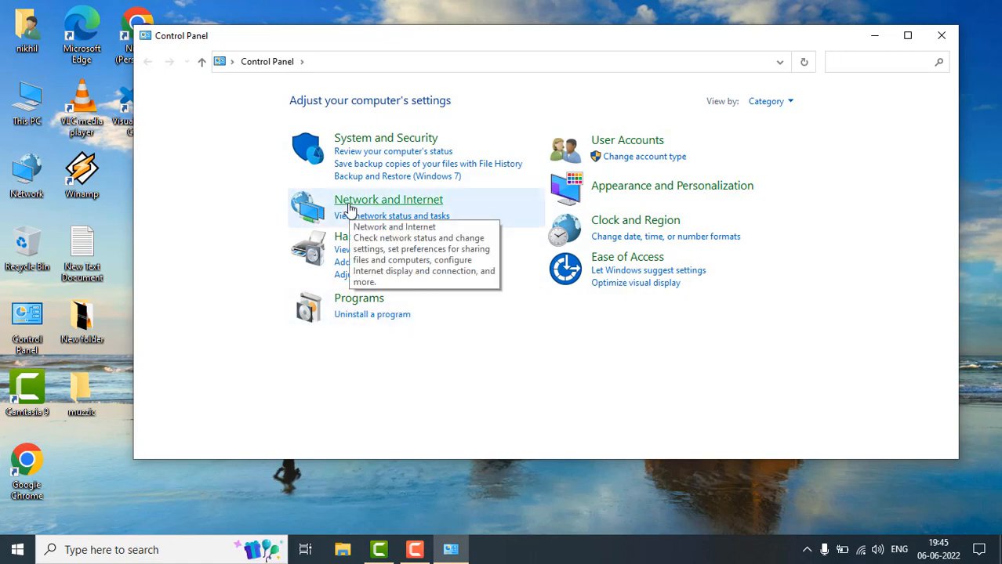
click(389, 200)
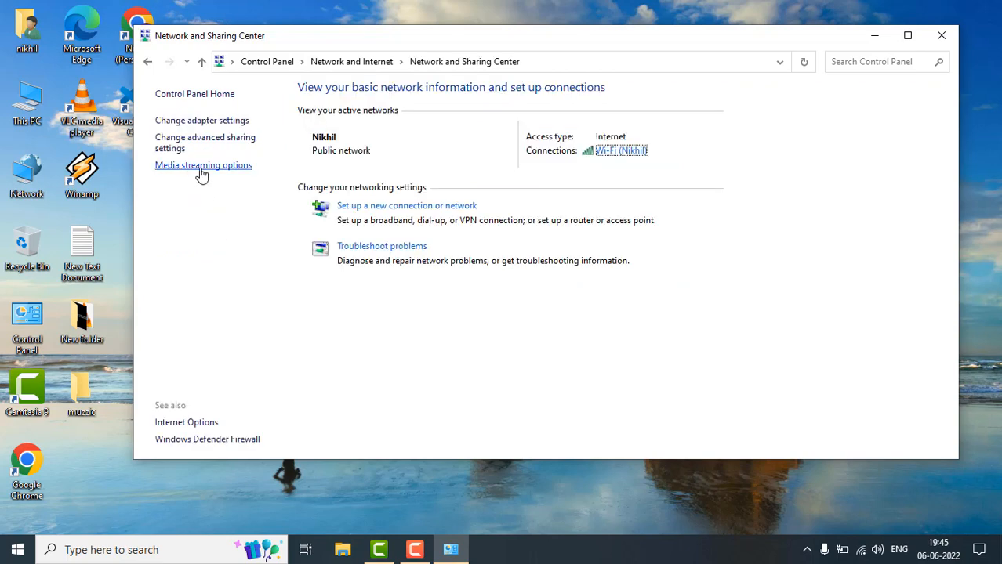
mouse_move(206, 176)
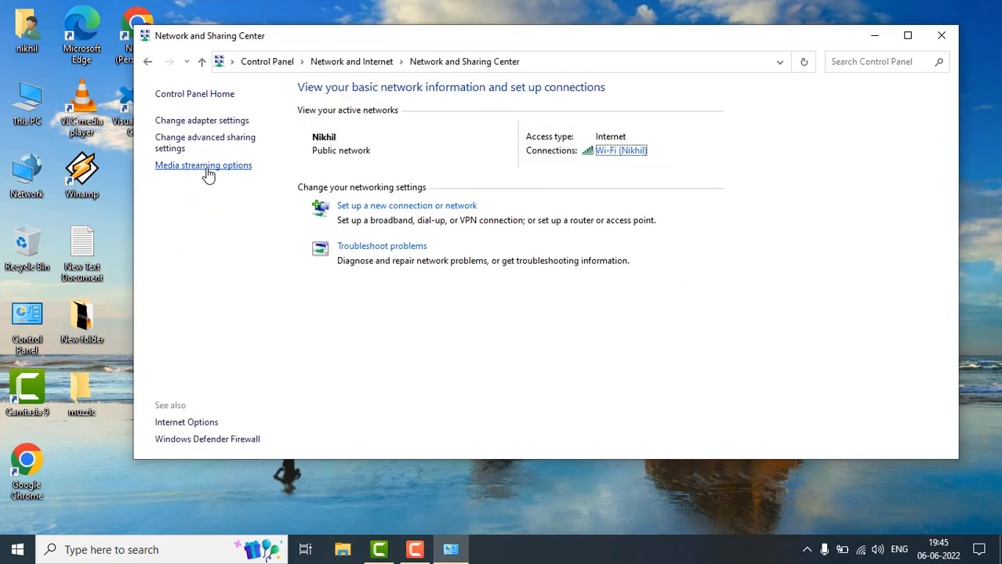
- Turn on media streaming from the Media streaming options page
click(204, 165)
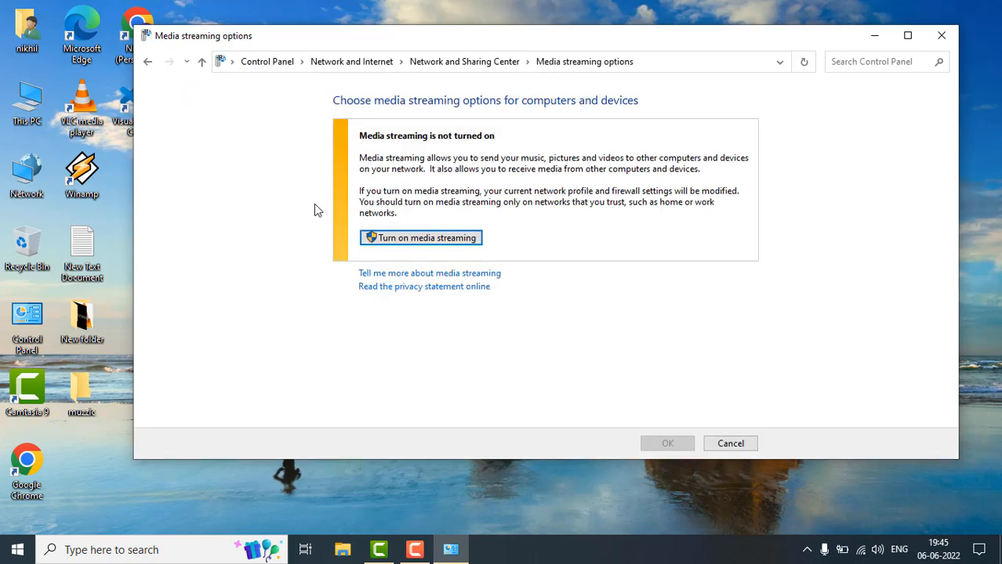
mouse_move(370, 160)
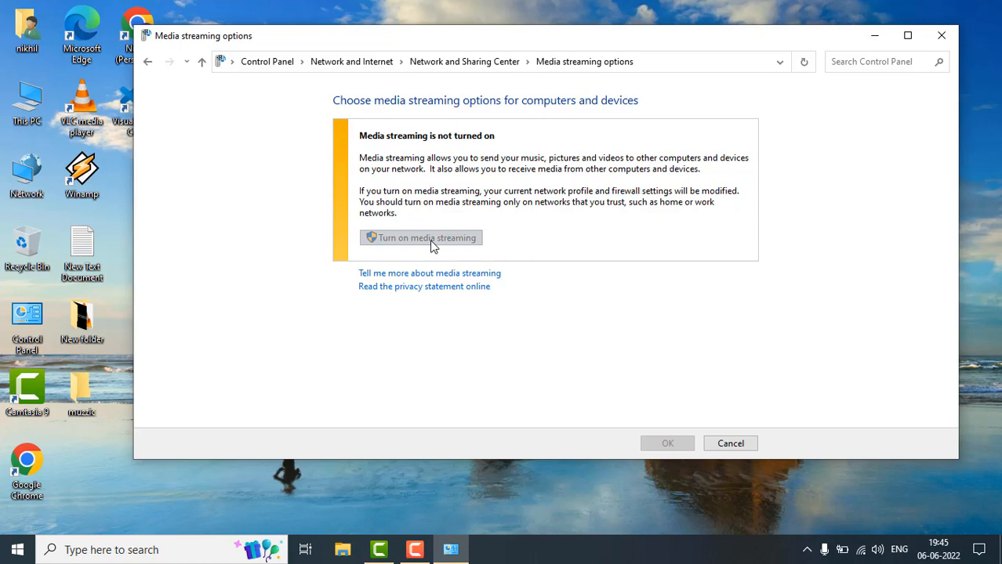
click(420, 238)
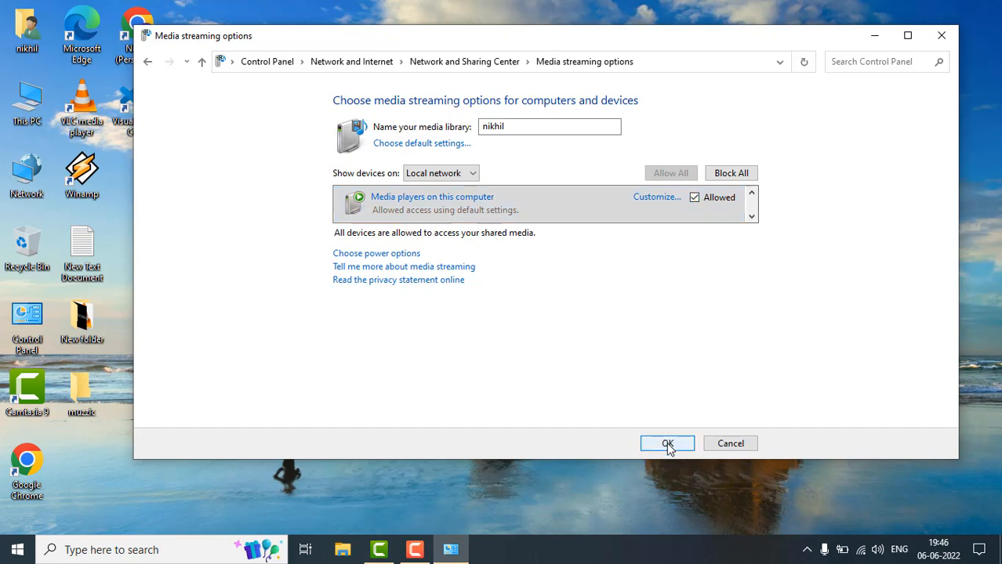
- Save the streaming settings with OK and return to Media streaming options
click(666, 444)
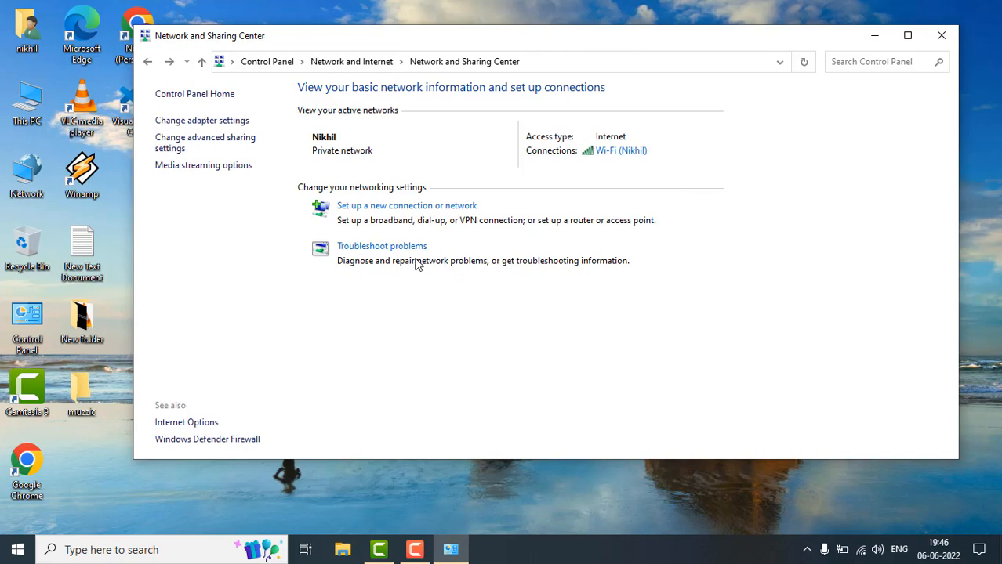
mouse_move(203, 167)
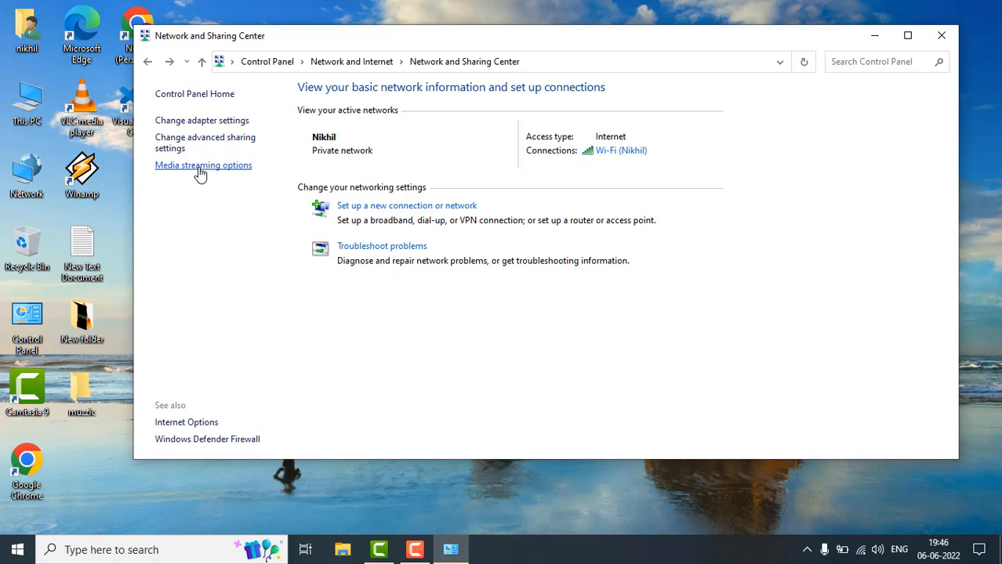
click(204, 164)
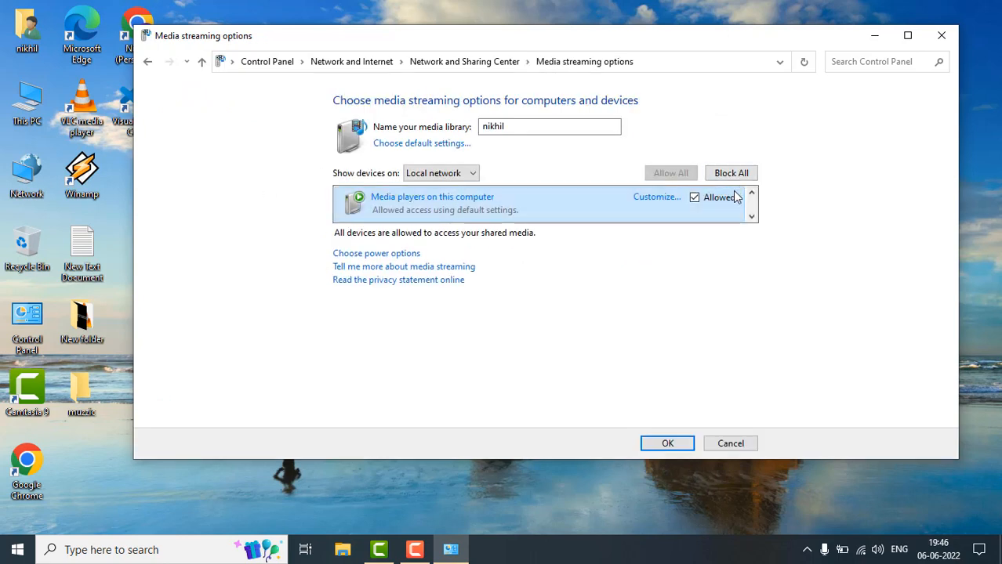
- Block all devices from accessing shared media with Block All
click(731, 172)
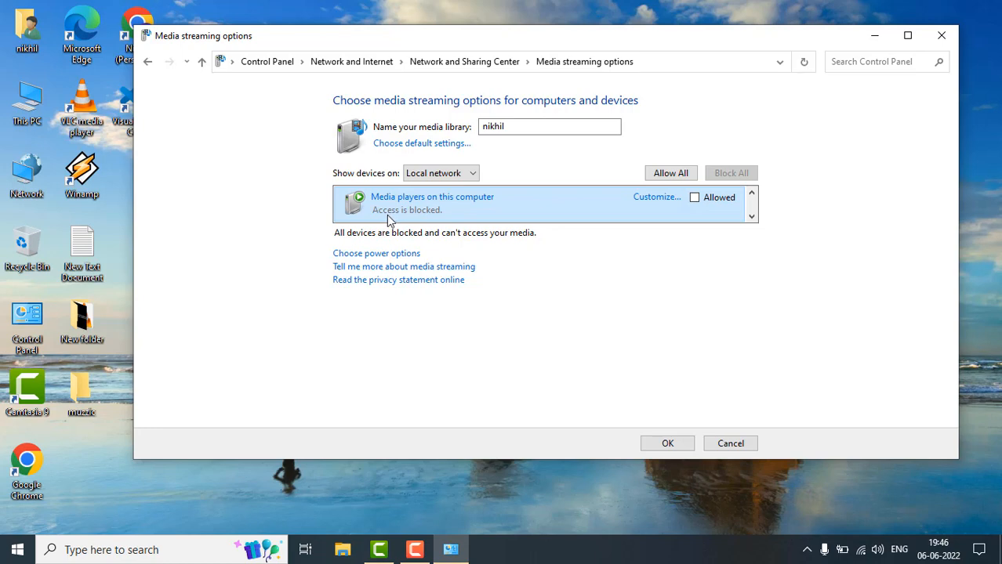
mouse_move(461, 216)
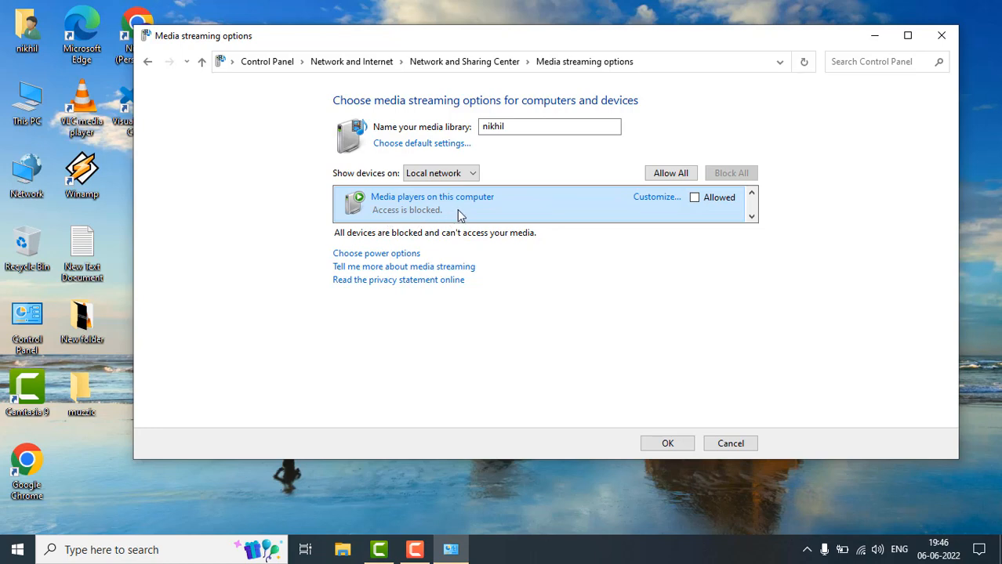
mouse_move(480, 254)
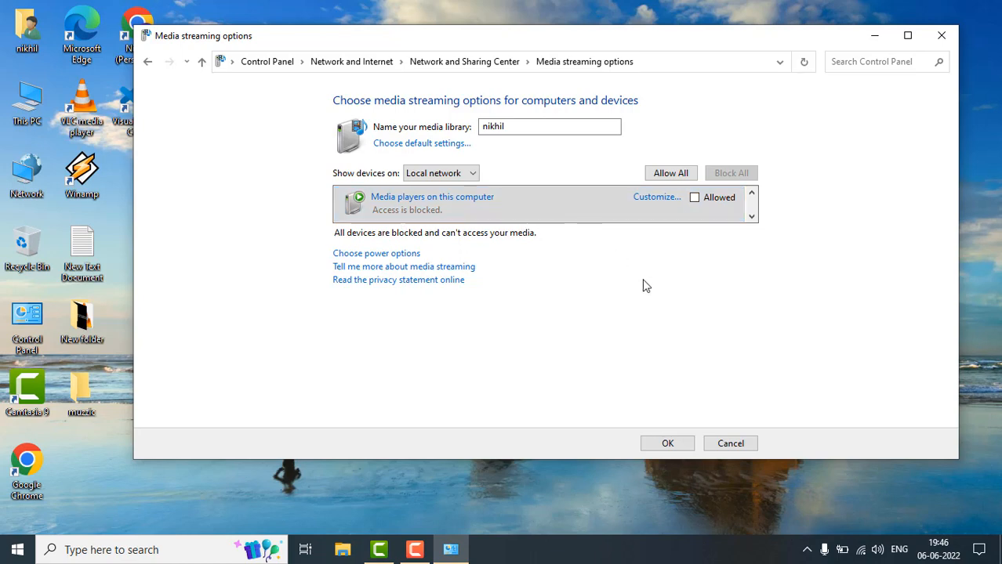
mouse_move(458, 224)
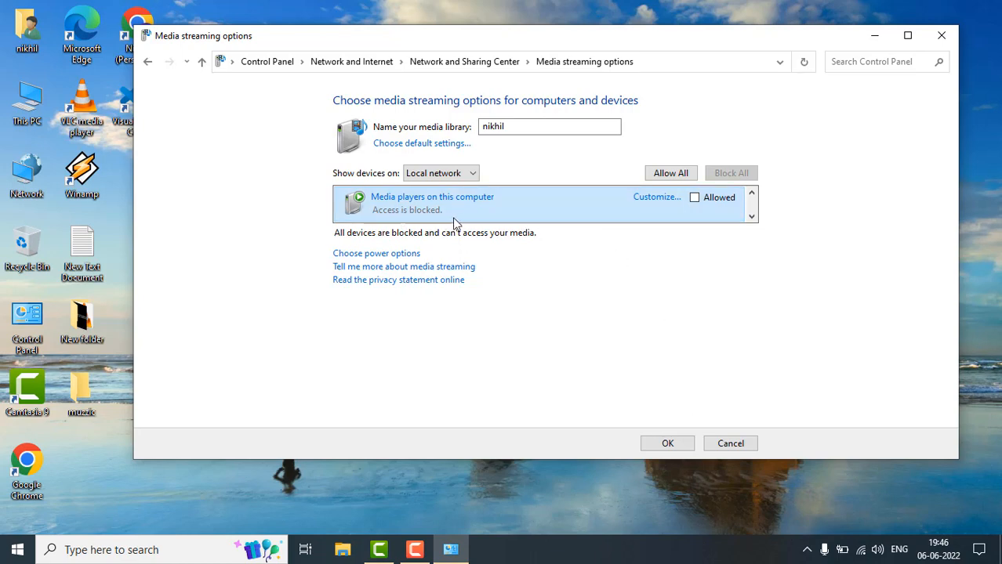
mouse_move(583, 211)
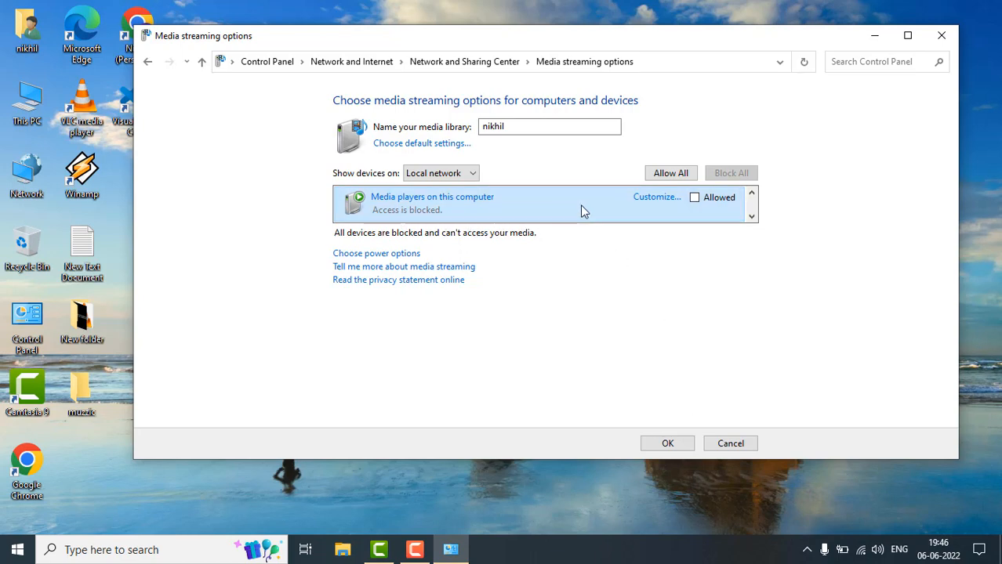